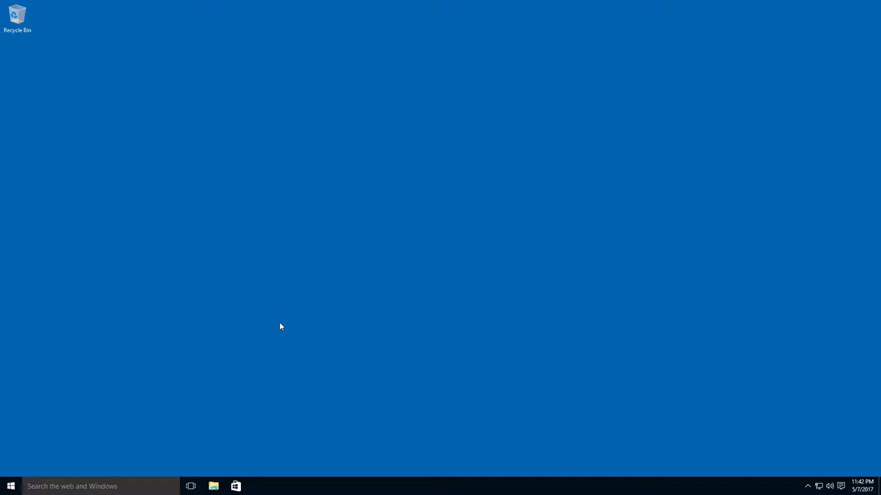
pyautogui.moveTo(148, 469)
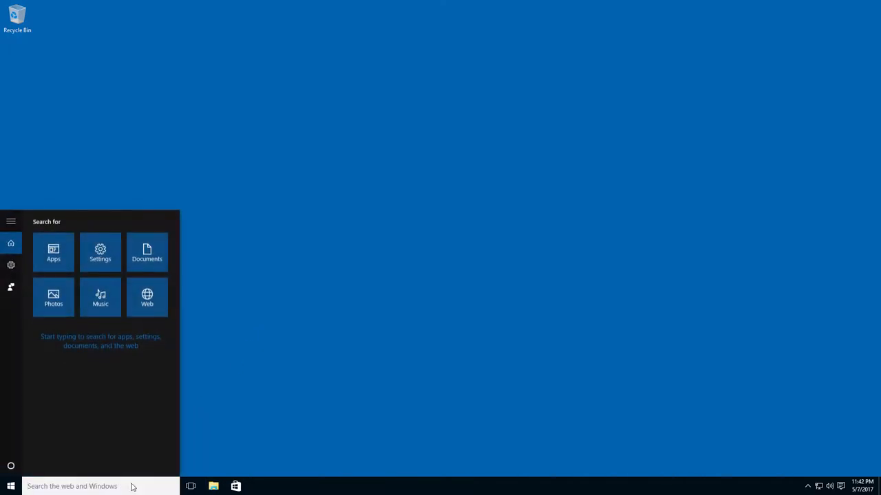
# Search the taskbar for 'internet' to launch Internet Explorer on the MSN home page
pyautogui.write('internet')
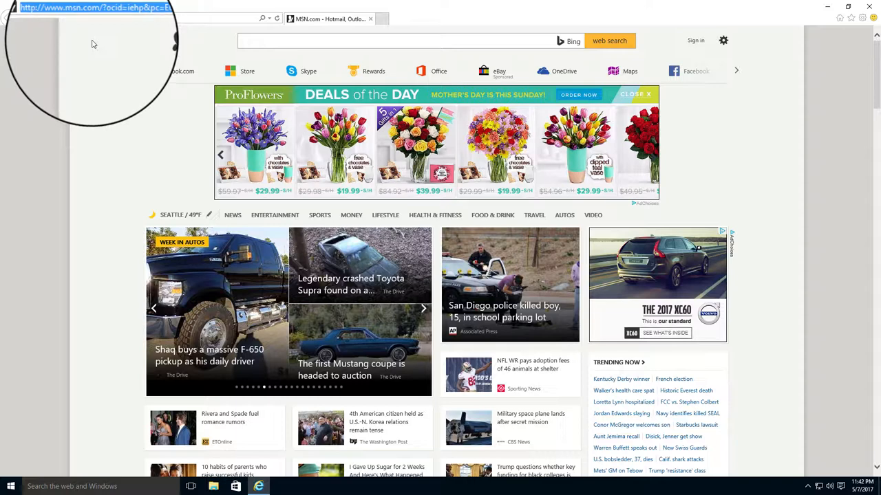
pyautogui.write('w')
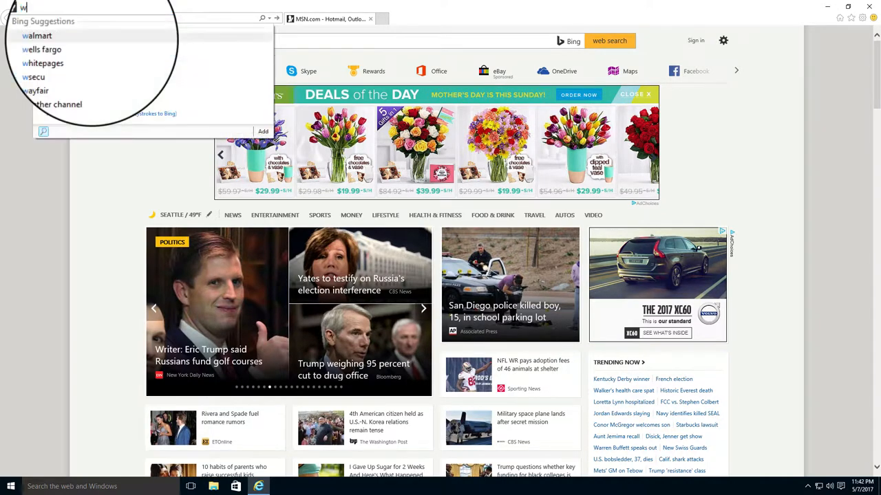
pyautogui.write('ww.google.com/?gws_rd=ssl#spf=1')
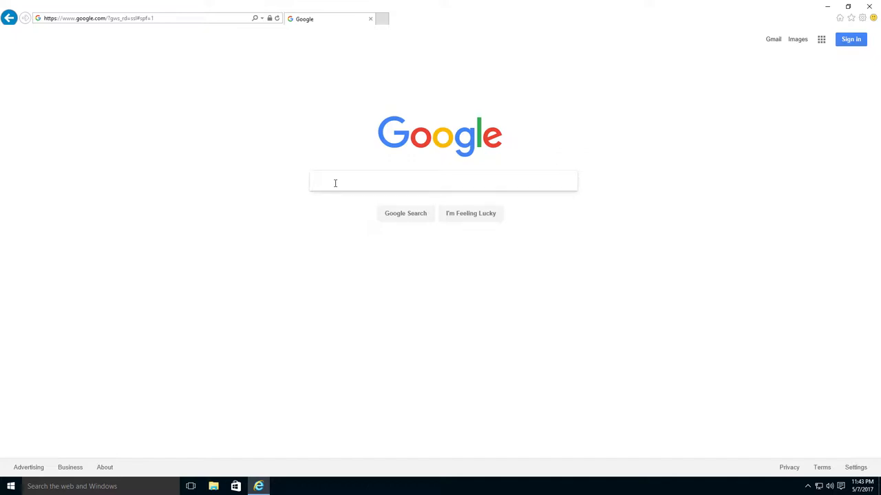
# Google 'Seattle airport' and scroll through the Seattle–Tacoma International Airport results
pyautogui.write('Seattle airport')
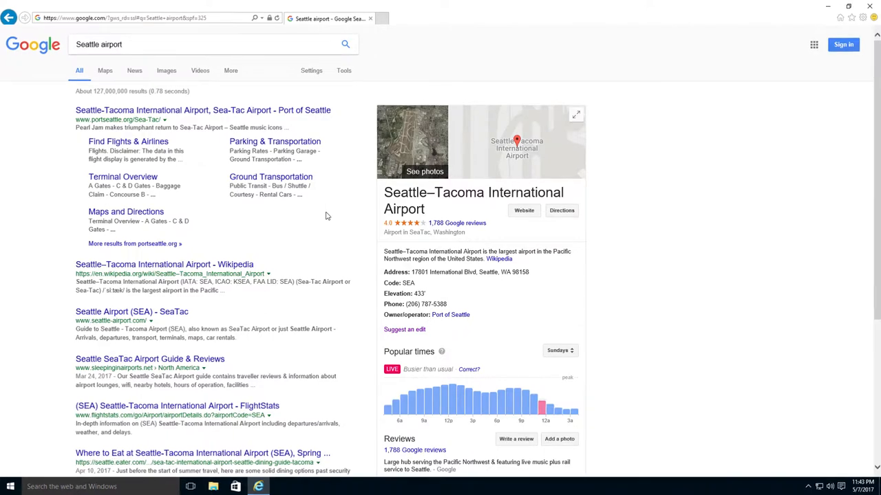
pyautogui.scroll(-3)
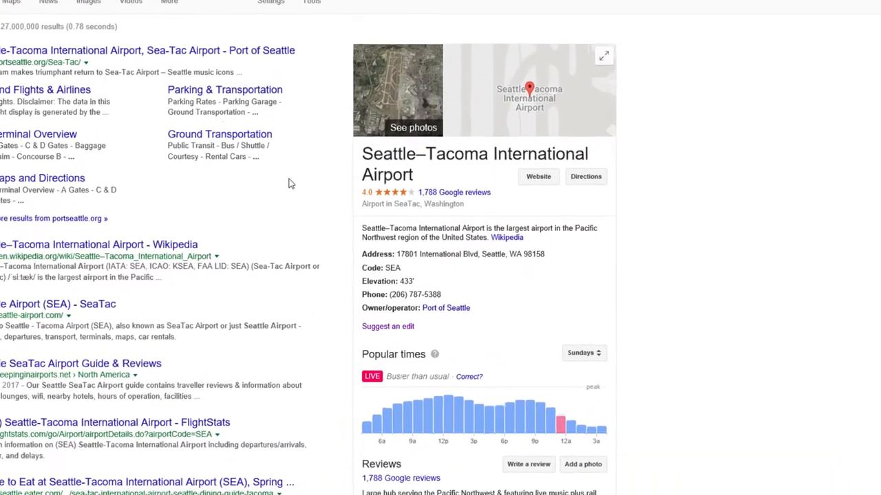
pyautogui.scroll(-3)
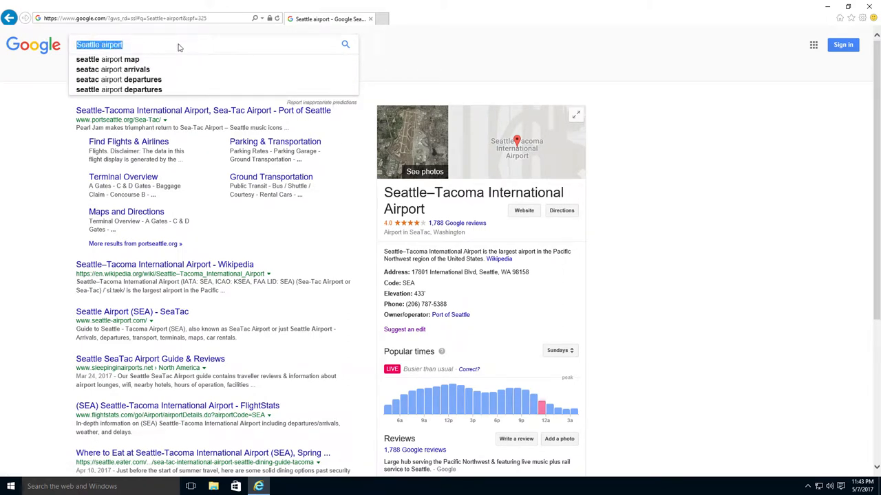
# Search 'When does the Seattle Public library open' and view the Seattle Central Library hours
pyautogui.write('Wh')
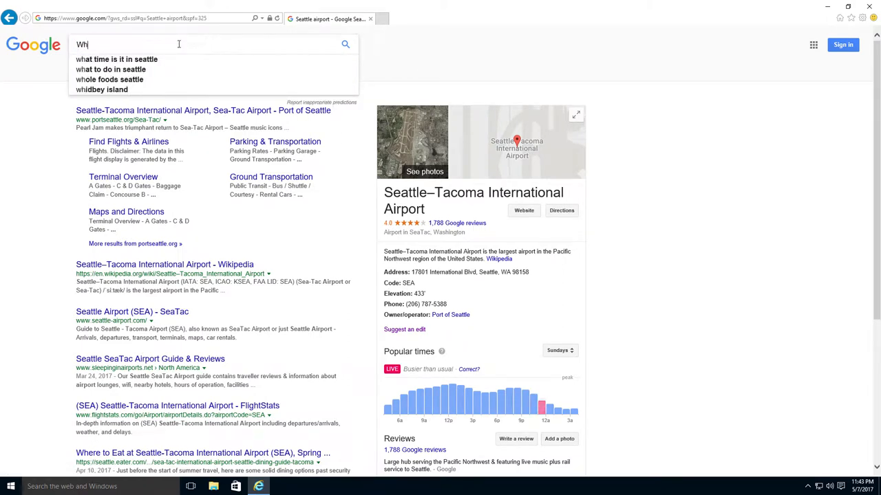
pyautogui.write('When does')
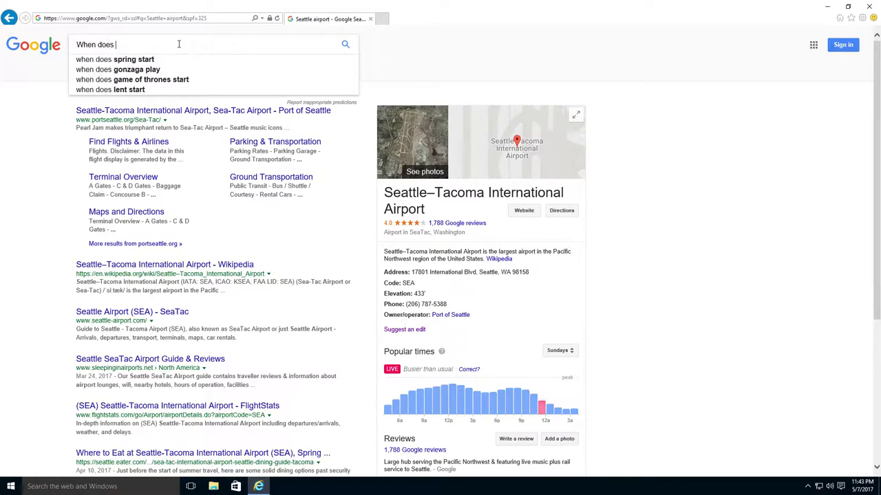
pyautogui.write('the Seattle Public library open')
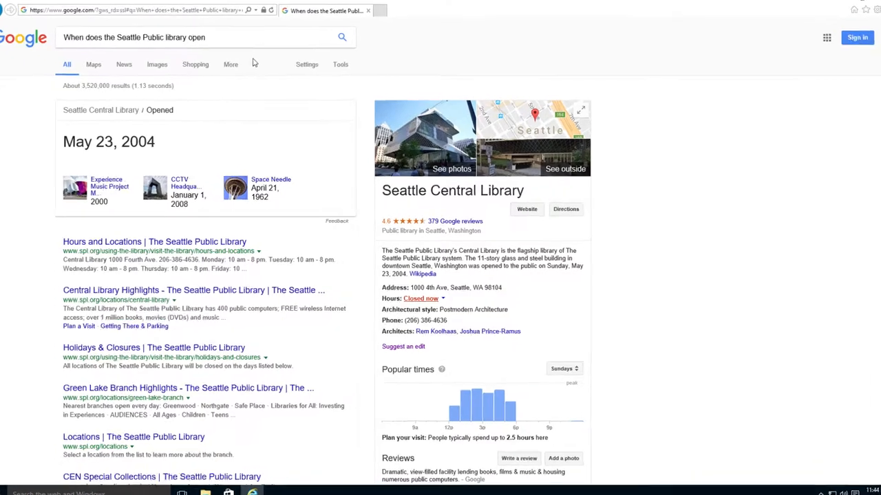
pyautogui.scroll(-3)
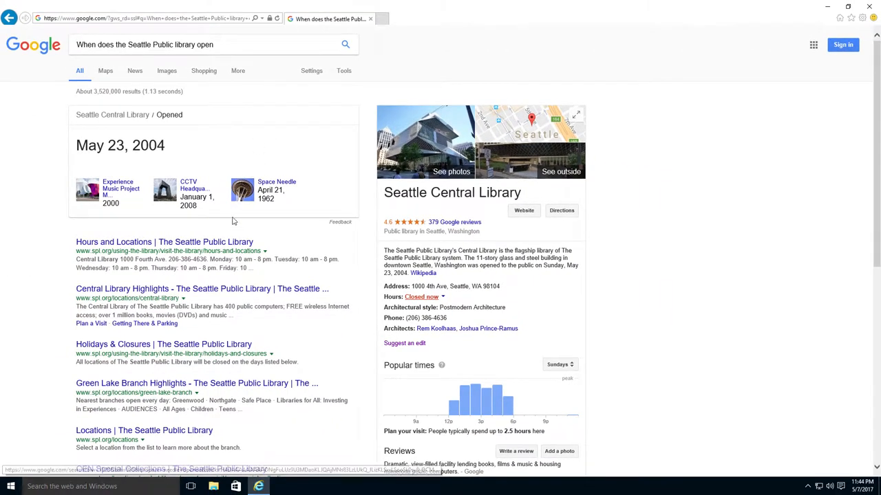
pyautogui.click(164, 241)
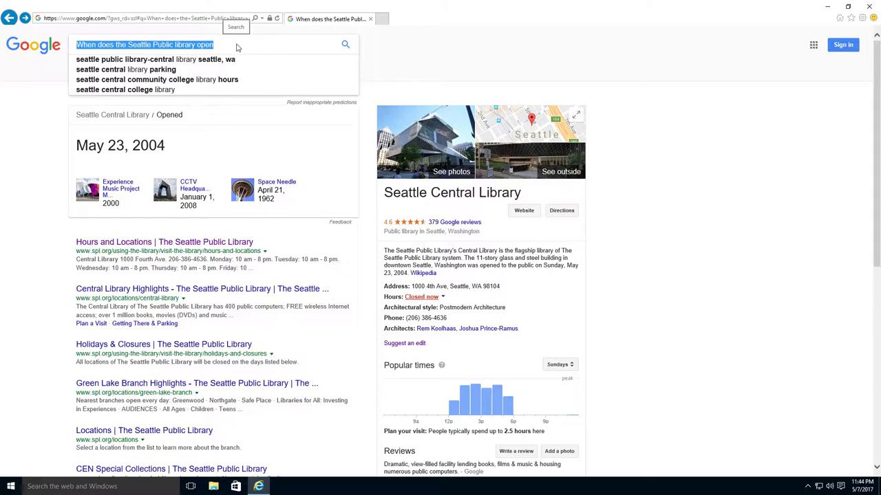
# Search 'Roosevelt High School' and open the 'Roosevelt High School: Home' result
pyautogui.write('Roosevelt High Schoo')
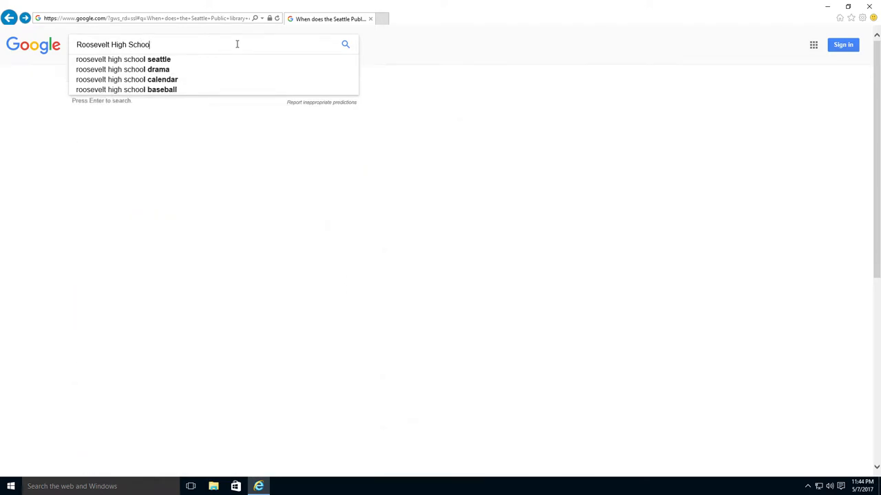
pyautogui.press('enter')
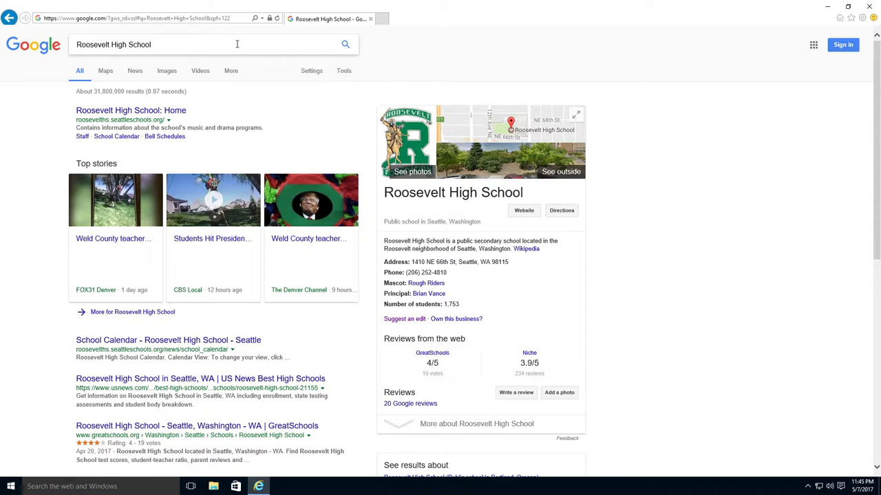
pyautogui.moveTo(214, 105)
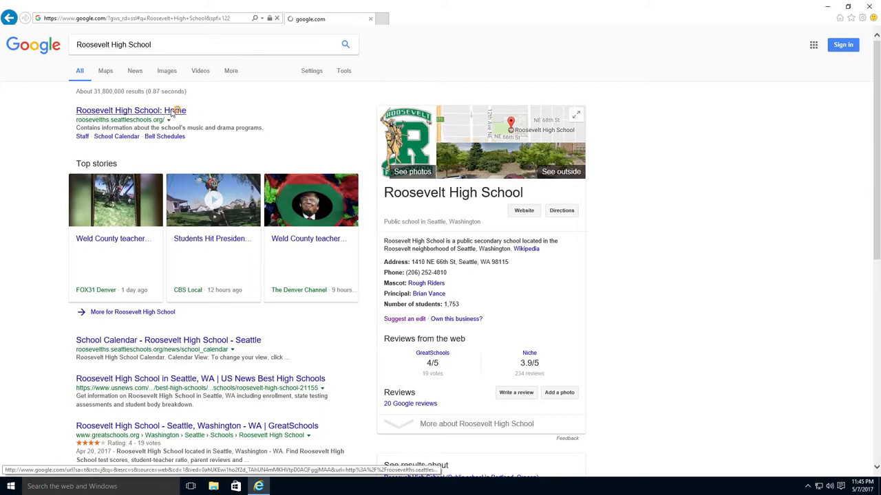
pyautogui.click(130, 110)
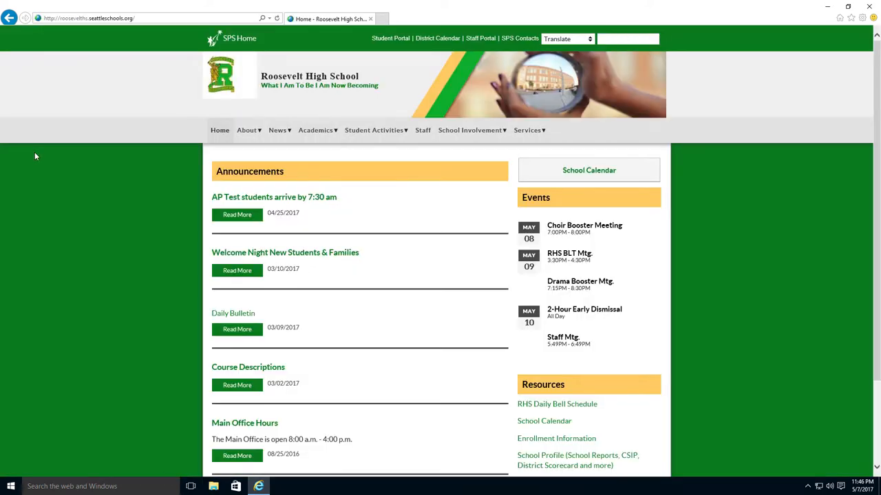
pyautogui.moveTo(197, 141)
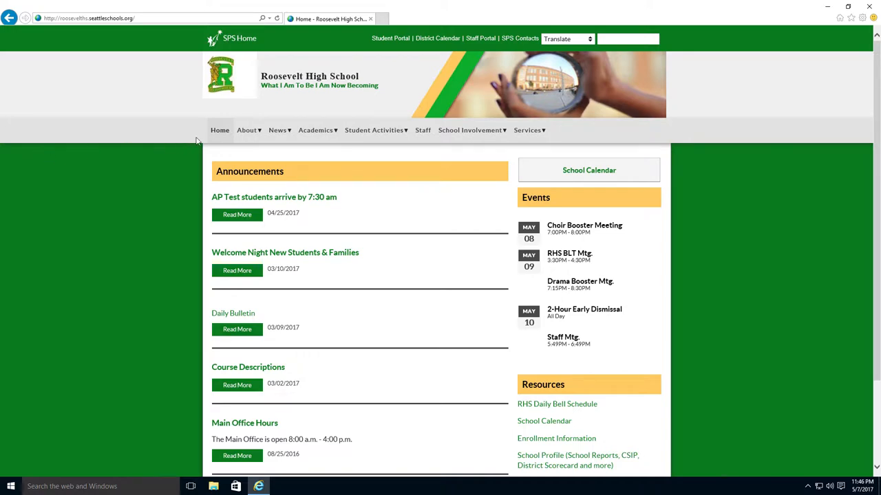
pyautogui.click(246, 130)
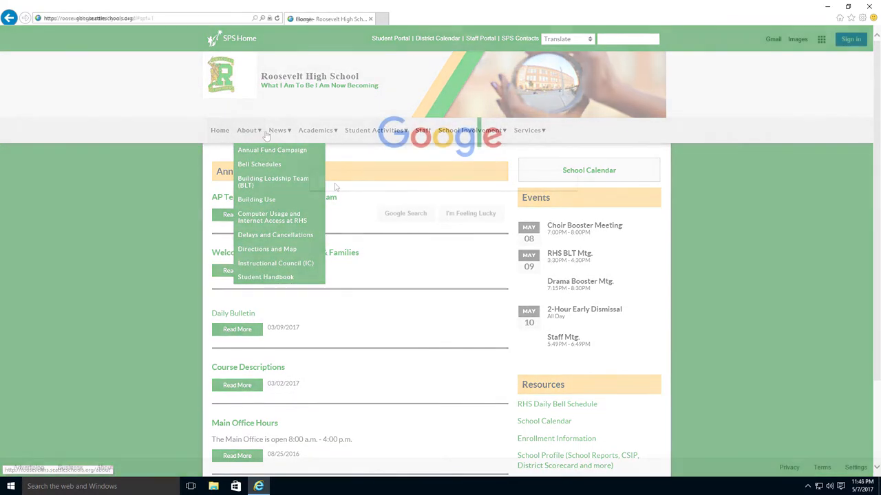